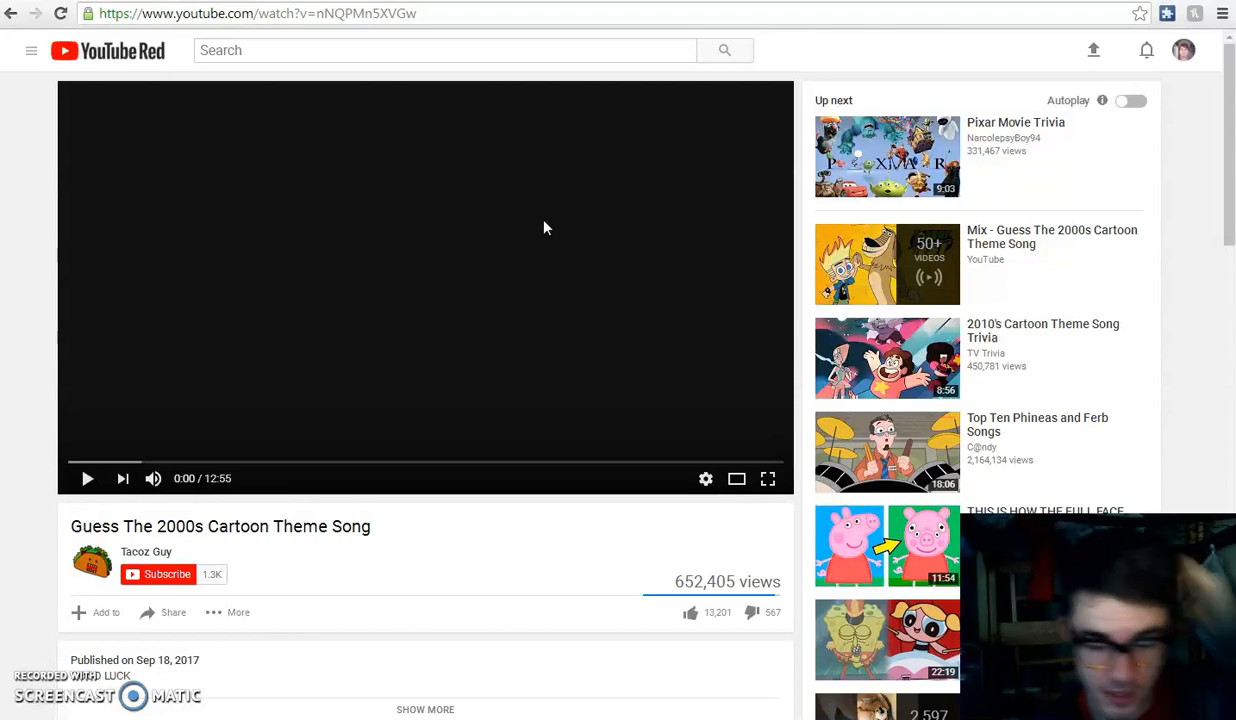
- Start the quiz video and play through the intro to The Fairly OddParents reveal
left_click(88, 478)
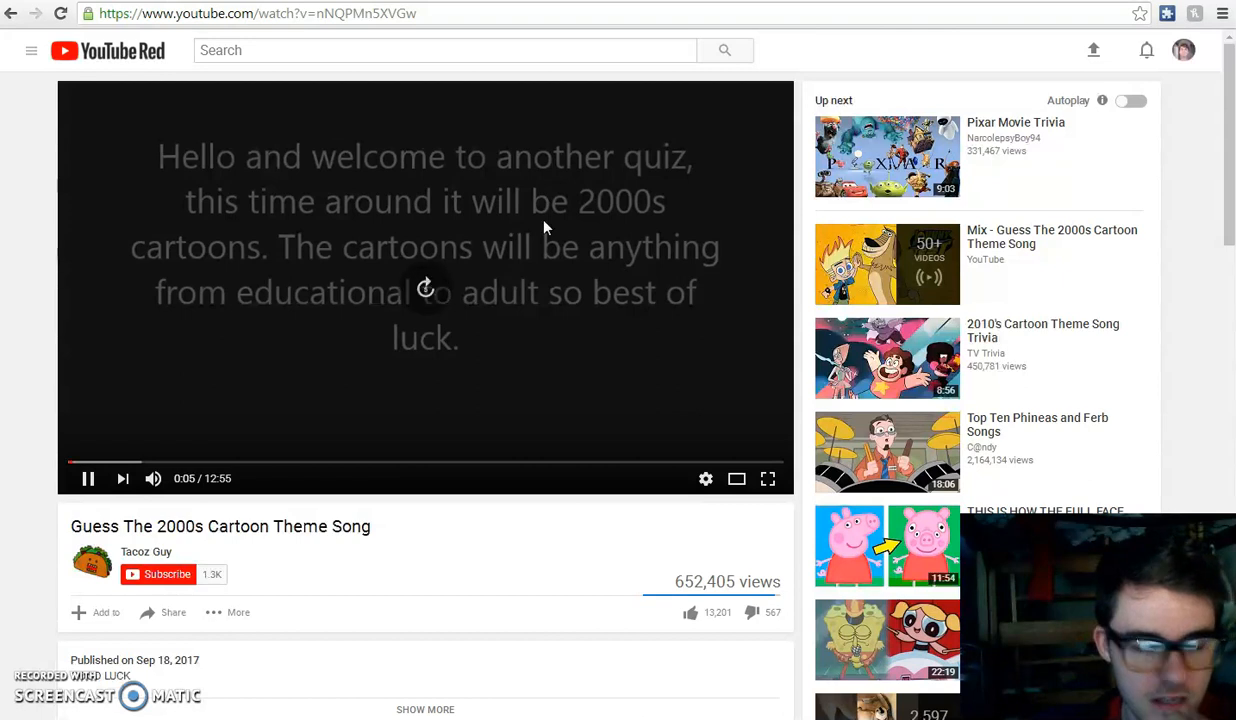
left_click(88, 478)
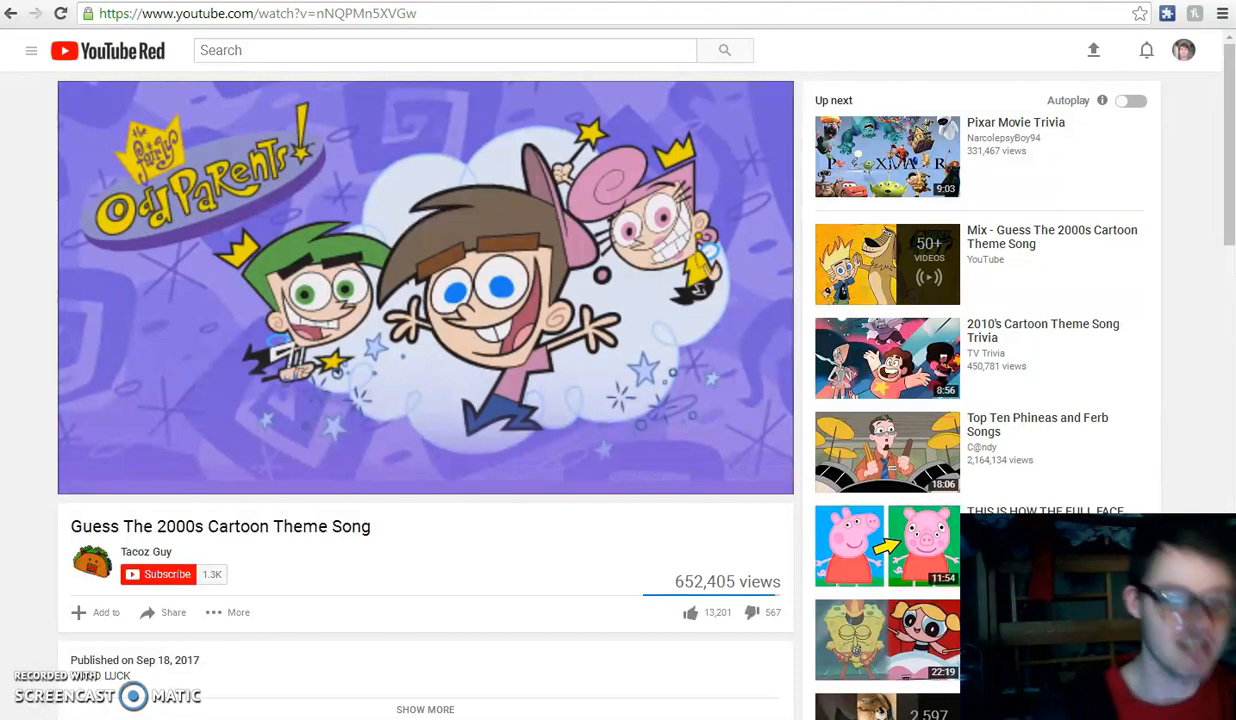
- Let the quiz reach the Camp Lazlo title card and pause it at 1:57
left_click(424, 288)
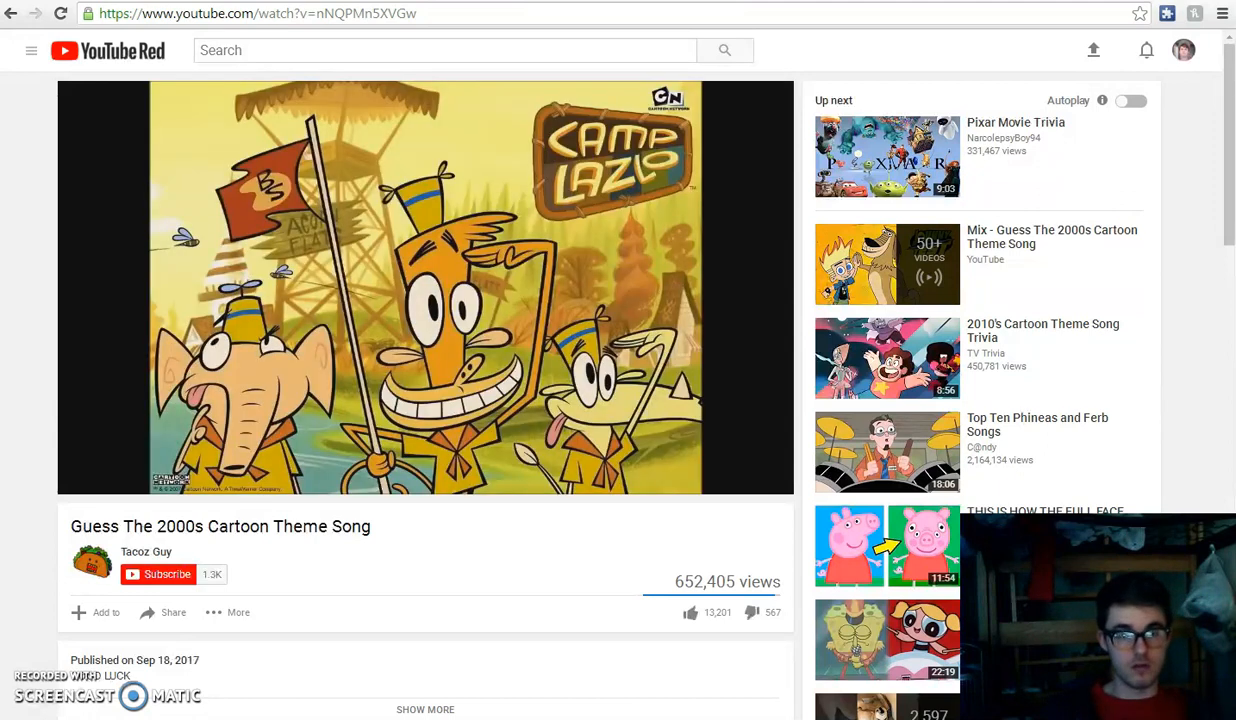
mouse_move(544, 226)
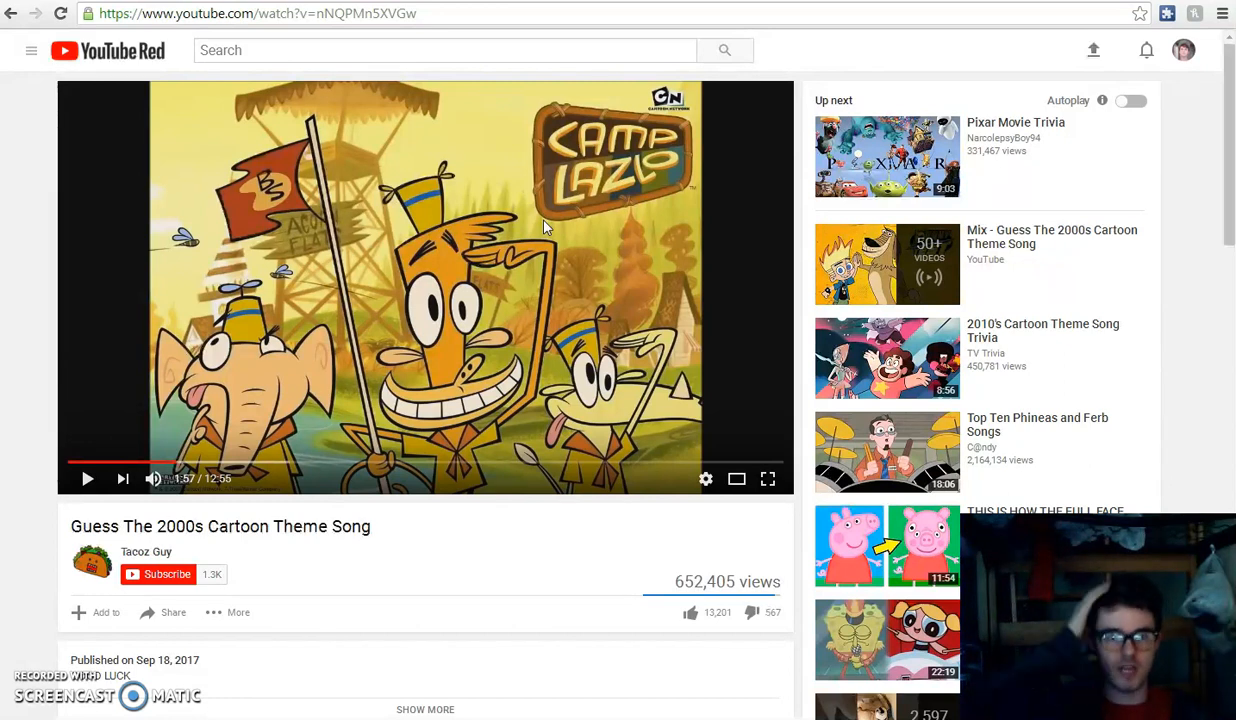
- Resume from Camp Lazlo and play past Kim Possible to the Teen Titans reveal
left_click(88, 478)
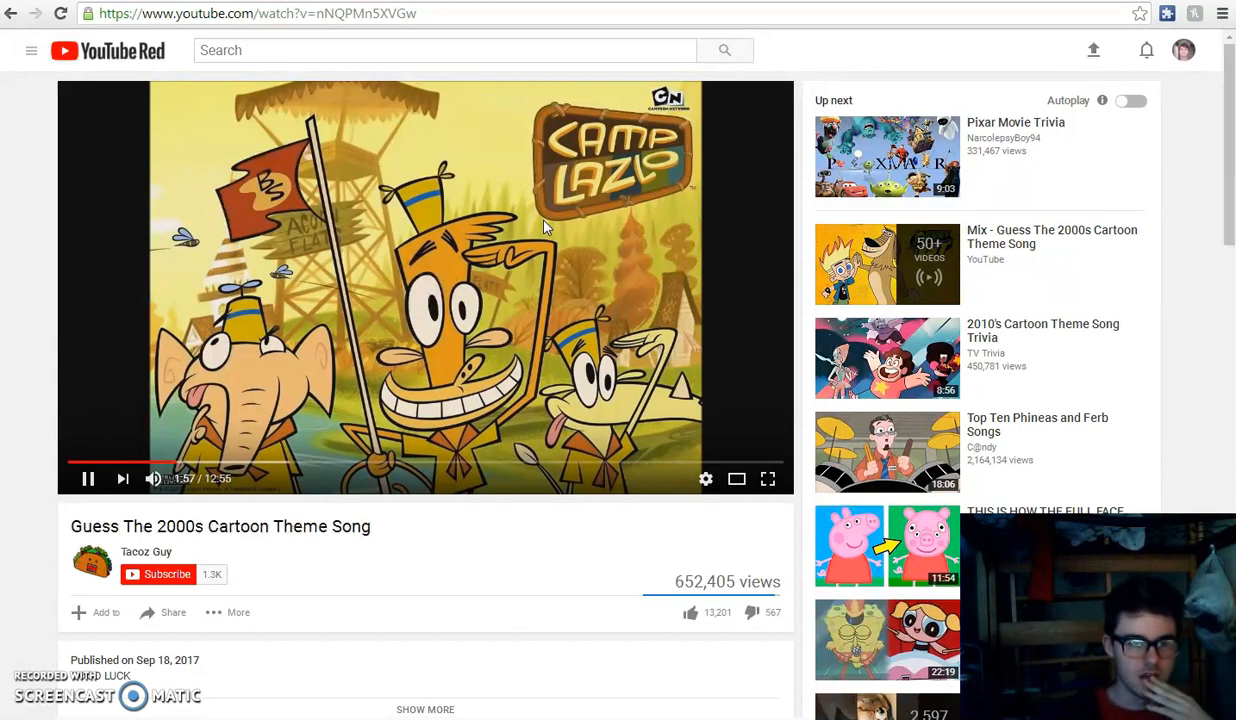
left_click(88, 478)
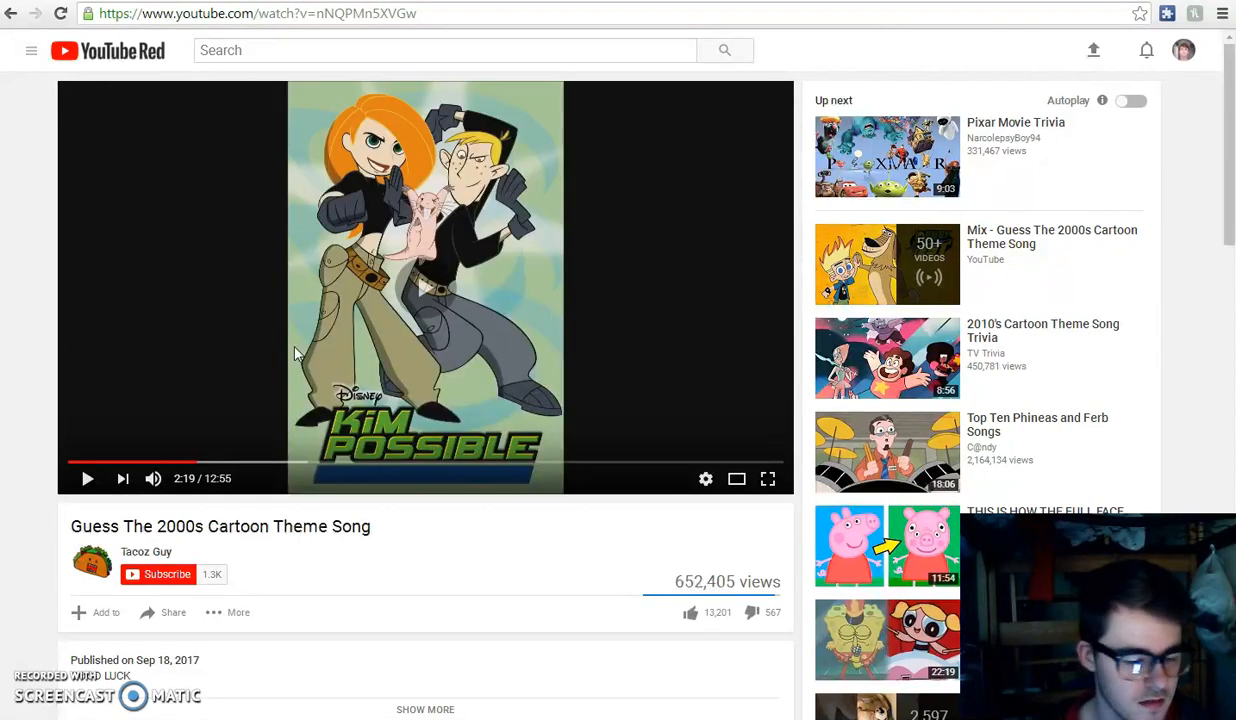
left_click(88, 478)
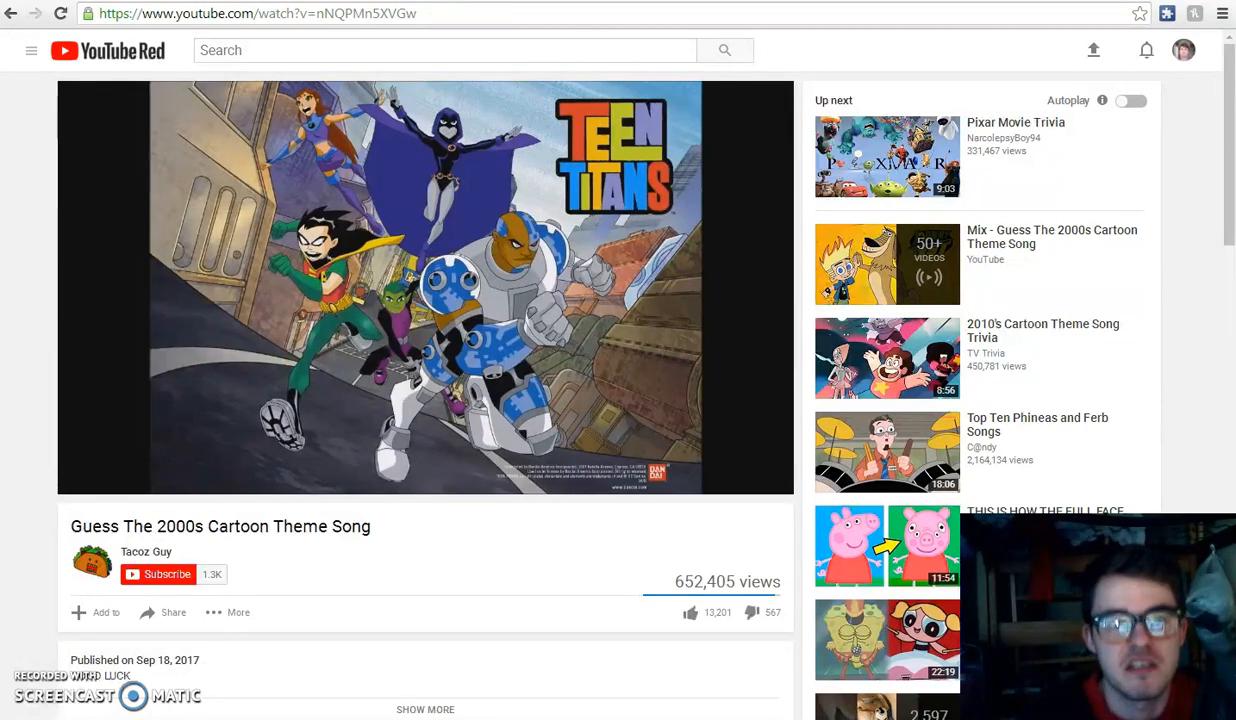
- Keep the quiz playing until the Ed, Edd n Eddy title card shows
left_click(424, 288)
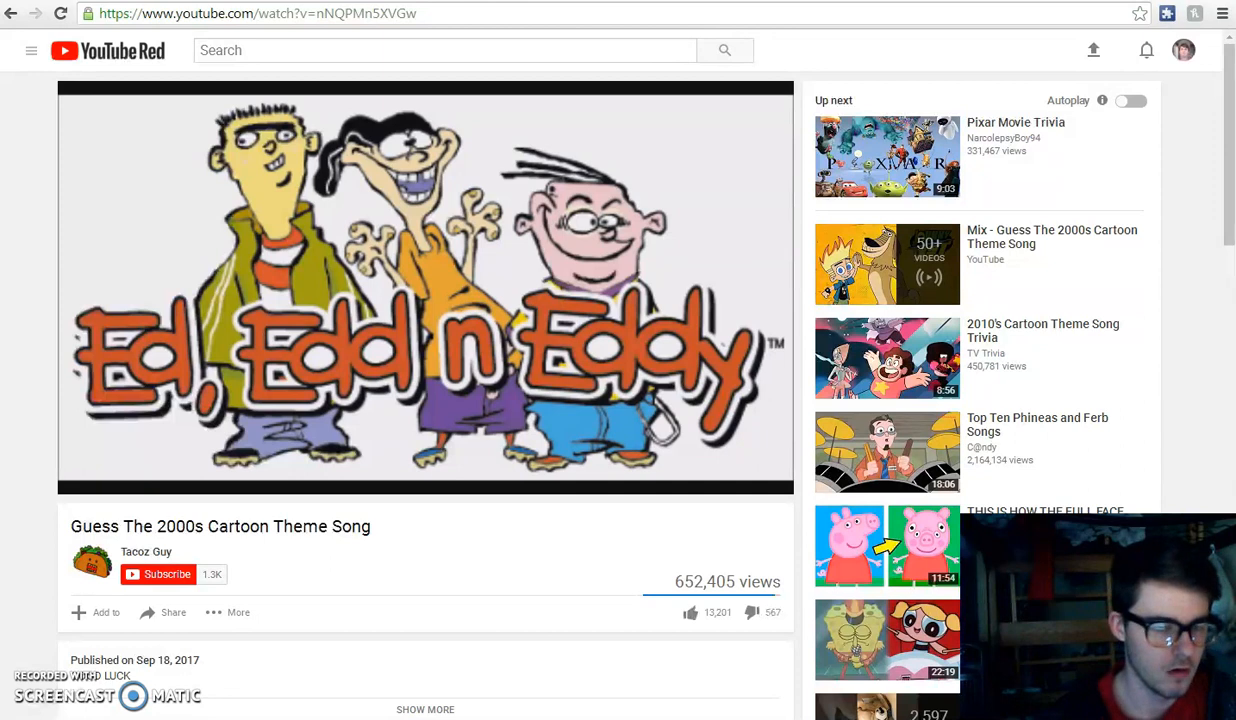
mouse_move(296, 352)
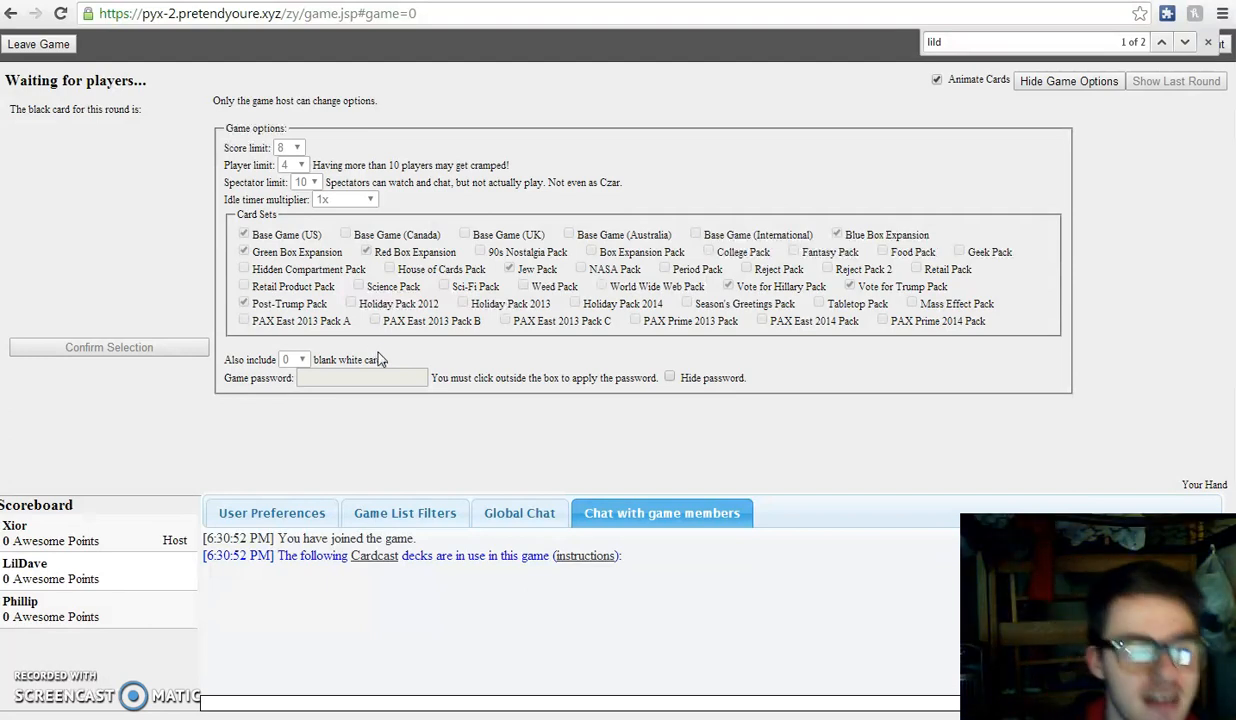
mouse_move(394, 286)
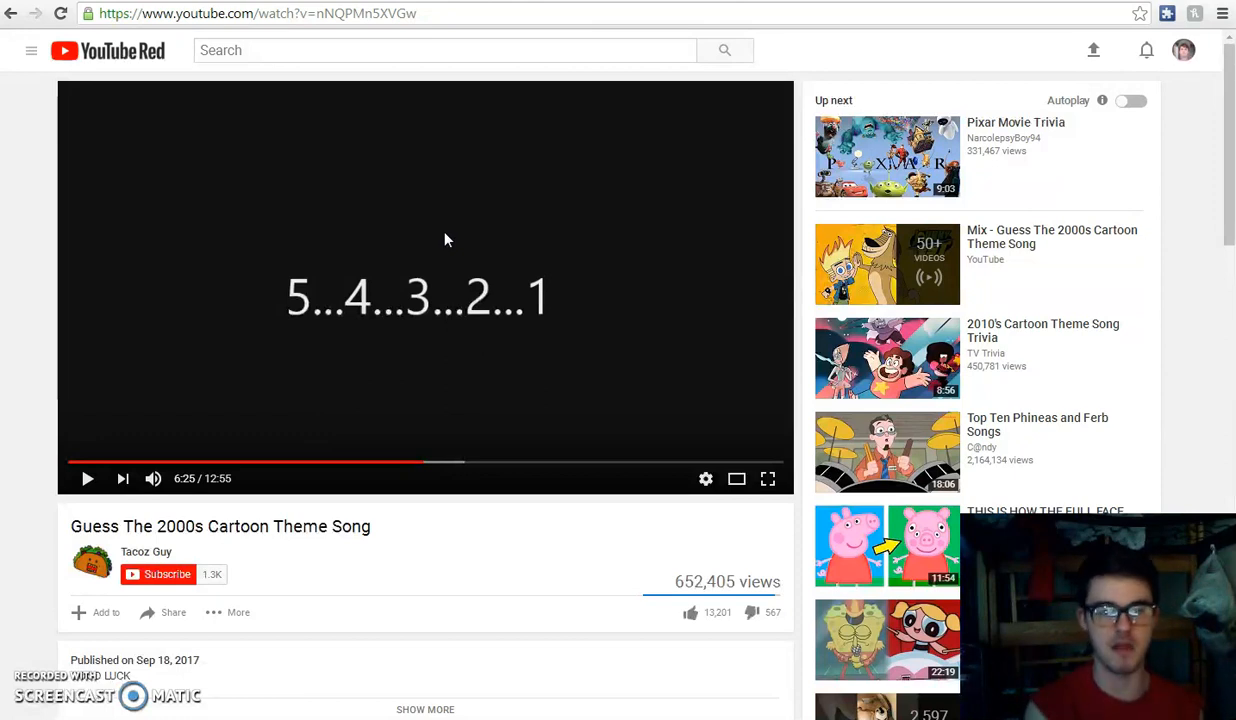
- Resume after the countdown and pause on the Robot Chicken reveal at 7:46
left_click(88, 478)
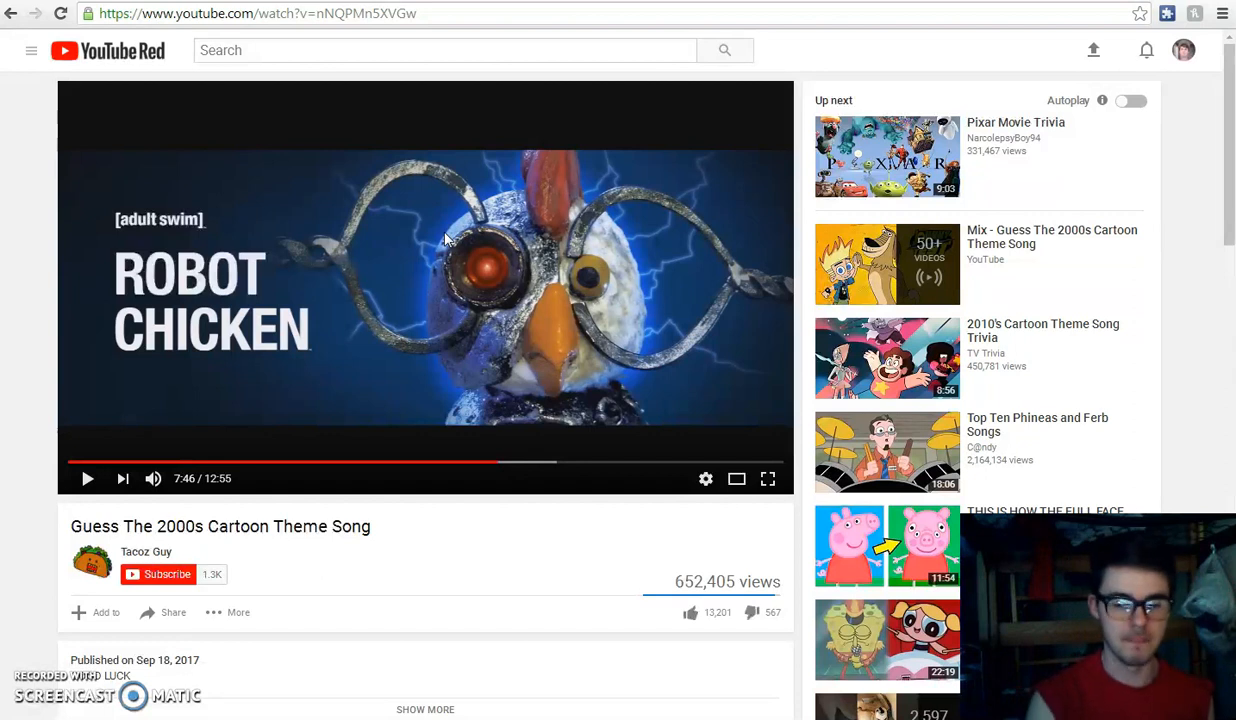
left_click(88, 478)
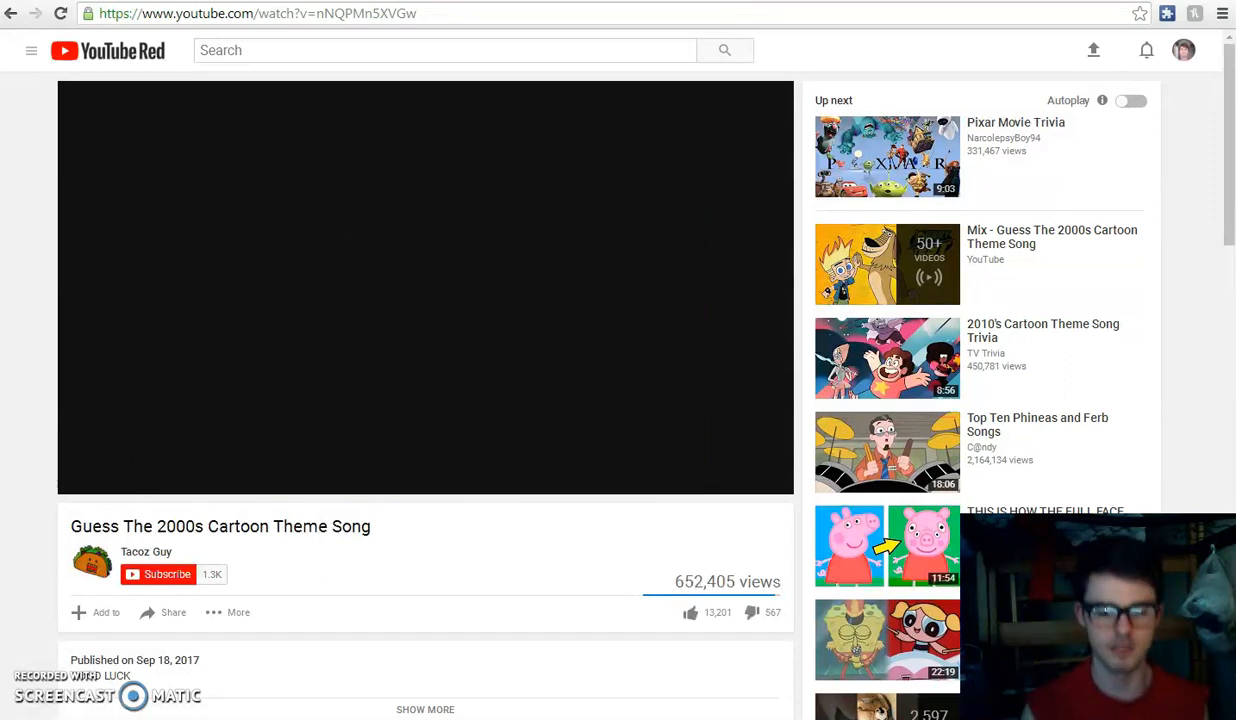
- Play on past the Cyberchase reveal at 10:18 to The Venture Bros. clip
left_click(424, 288)
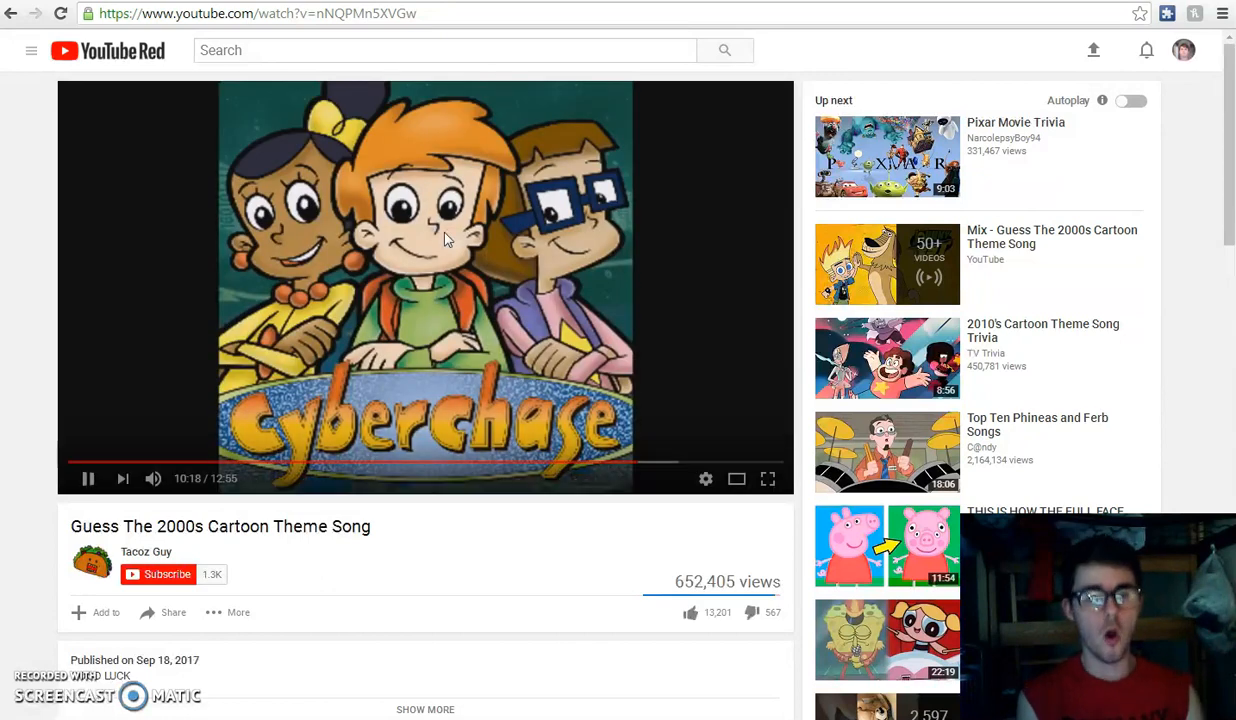
left_click(88, 478)
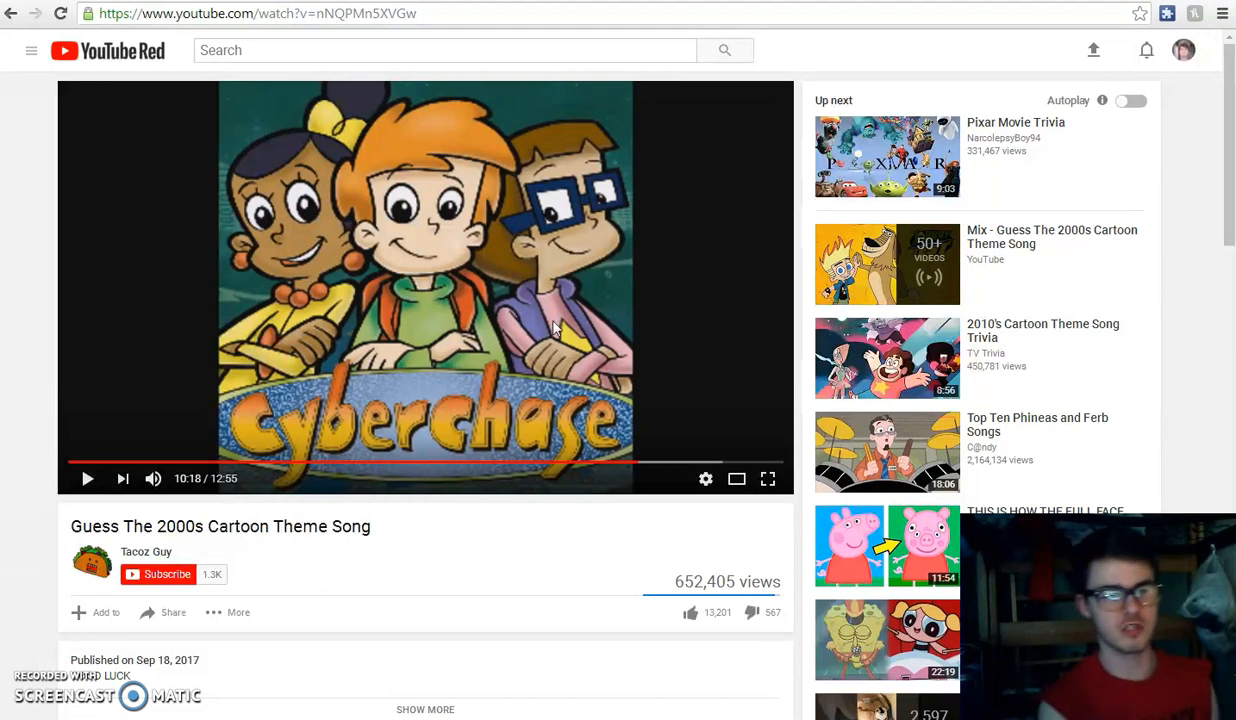
left_click(88, 478)
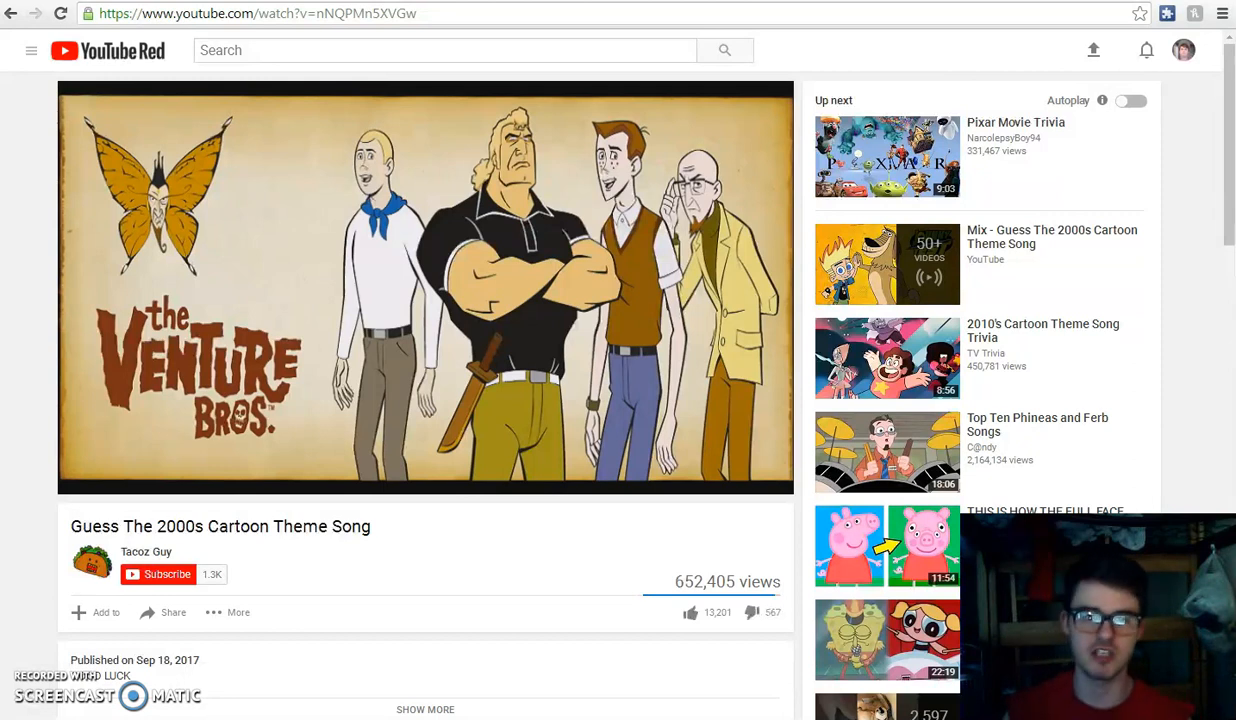
- Continue past The Venture Bros. to the closing countdown, paused near 11:53
left_click(424, 288)
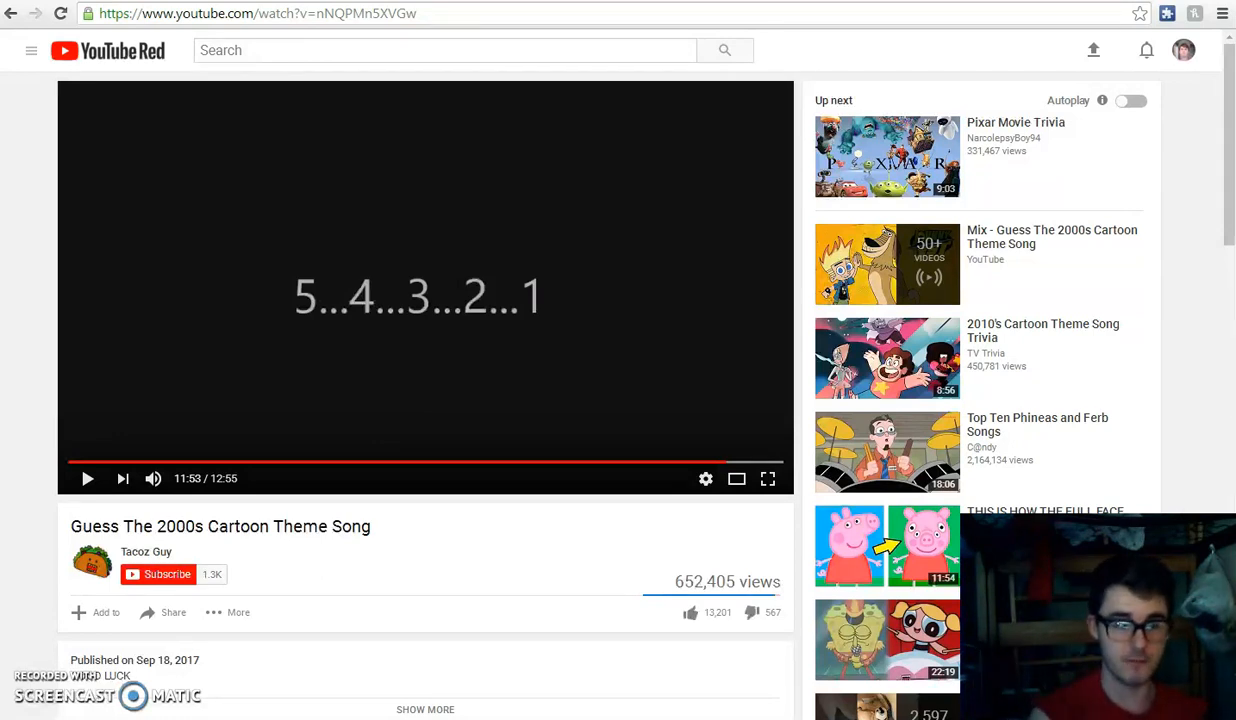
- Resume and let the video finish at 12:55, showing end-screen suggestions
left_click(88, 478)
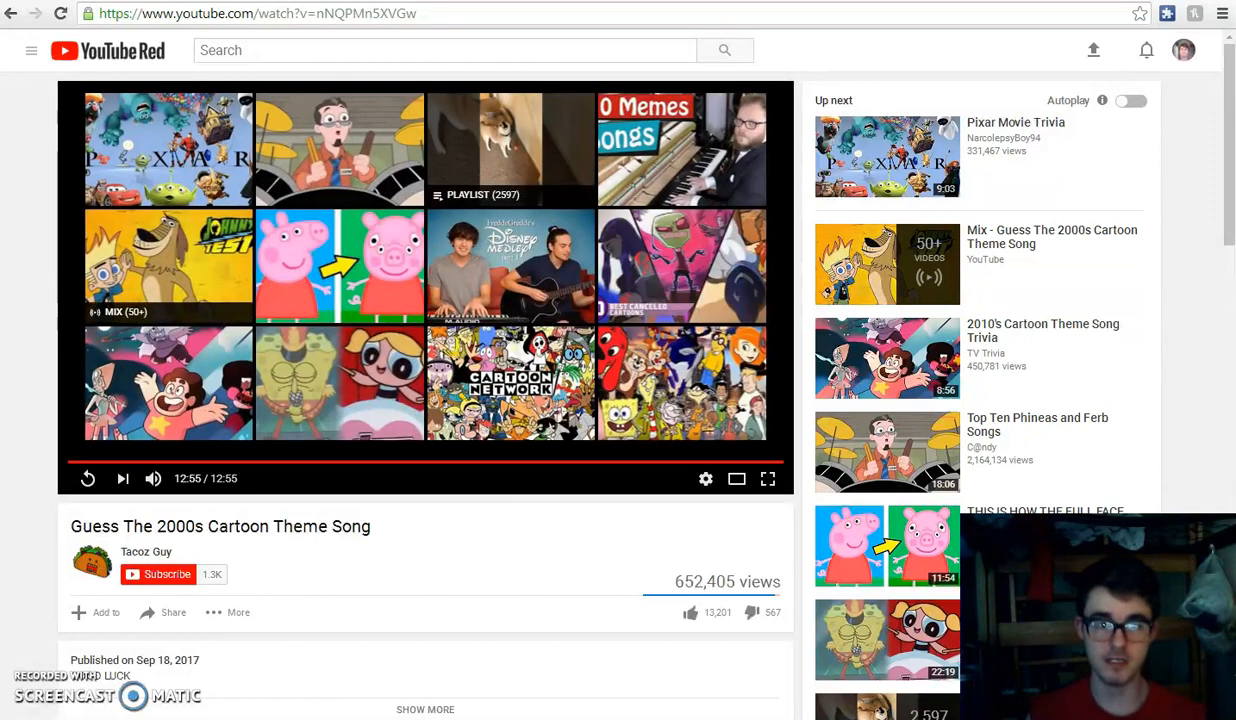
mouse_move(510, 264)
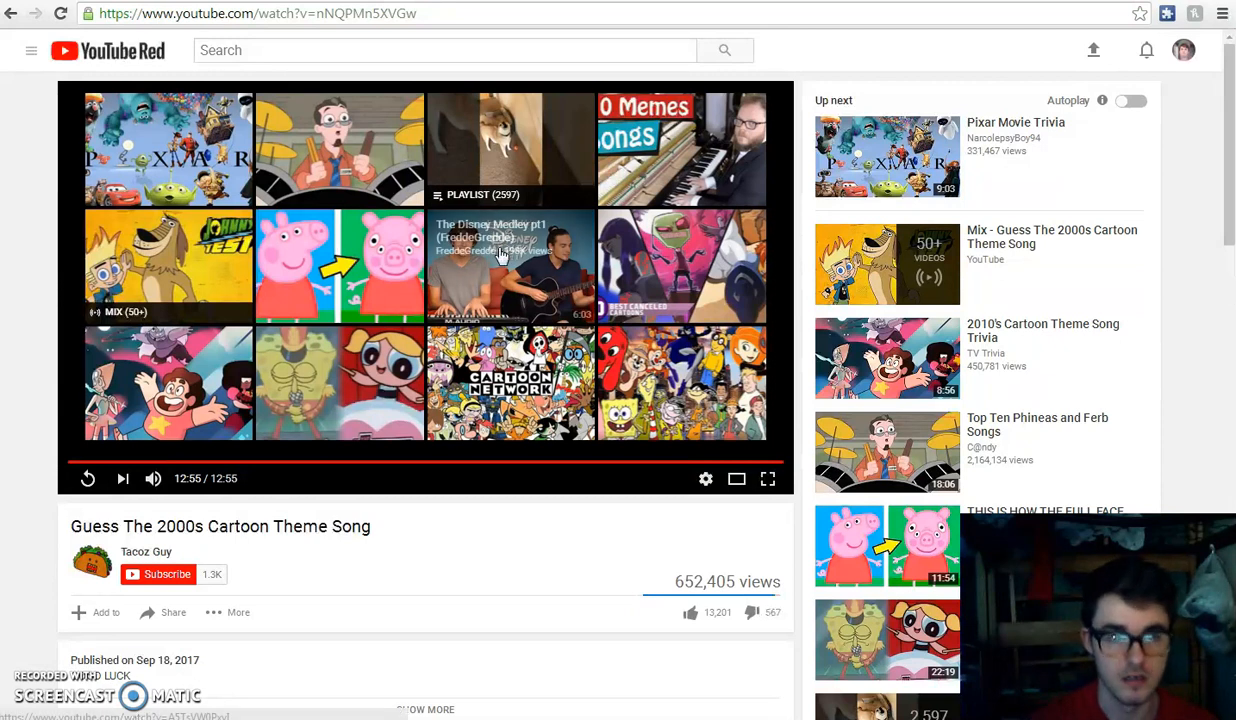